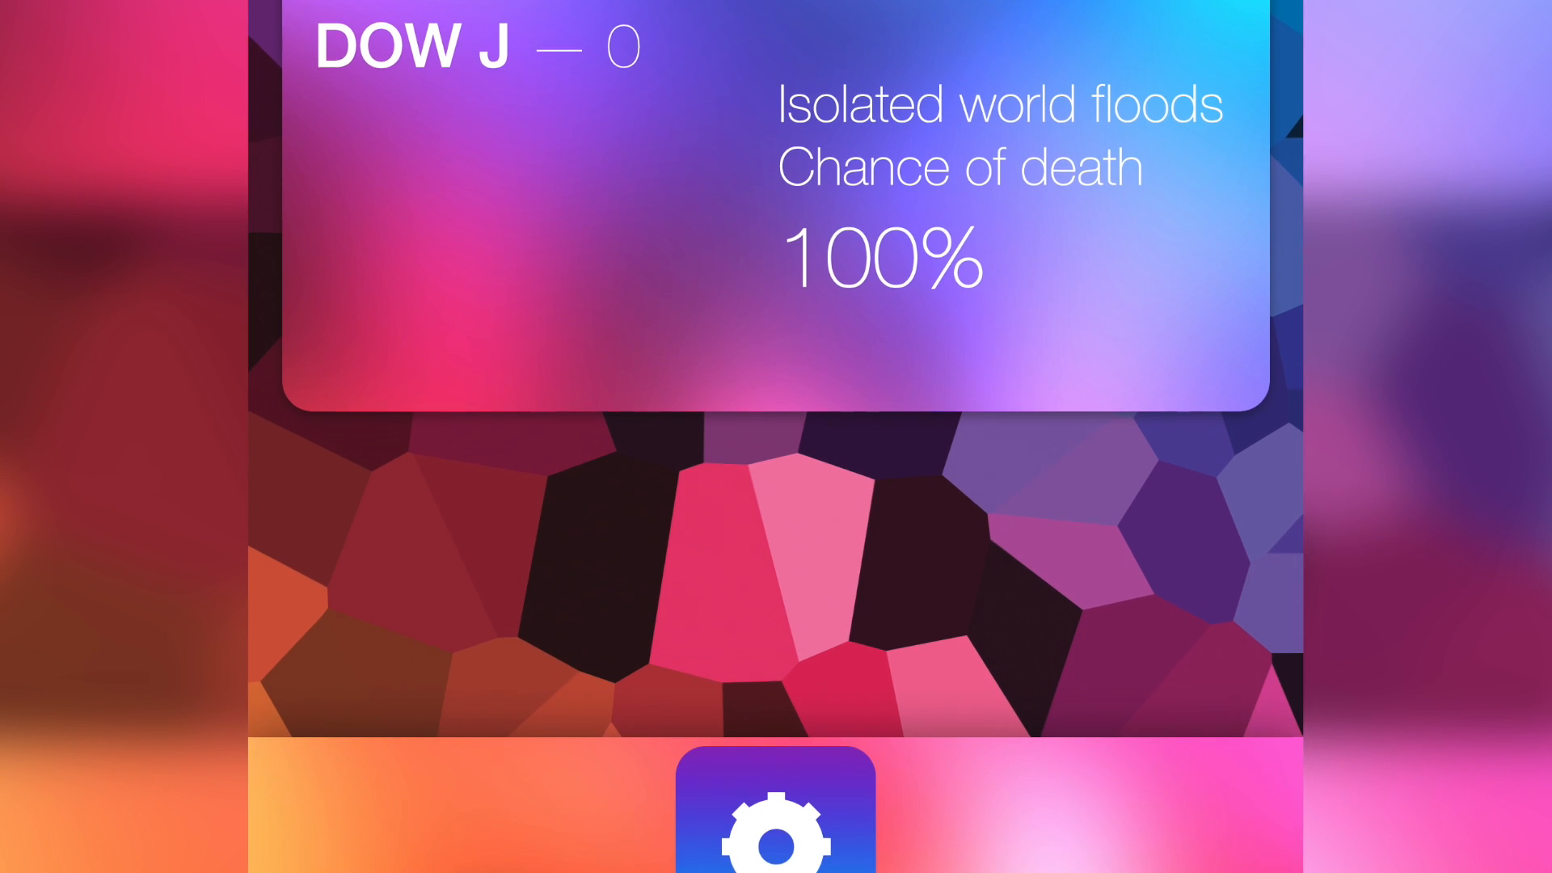
pyautogui.scroll(-3)
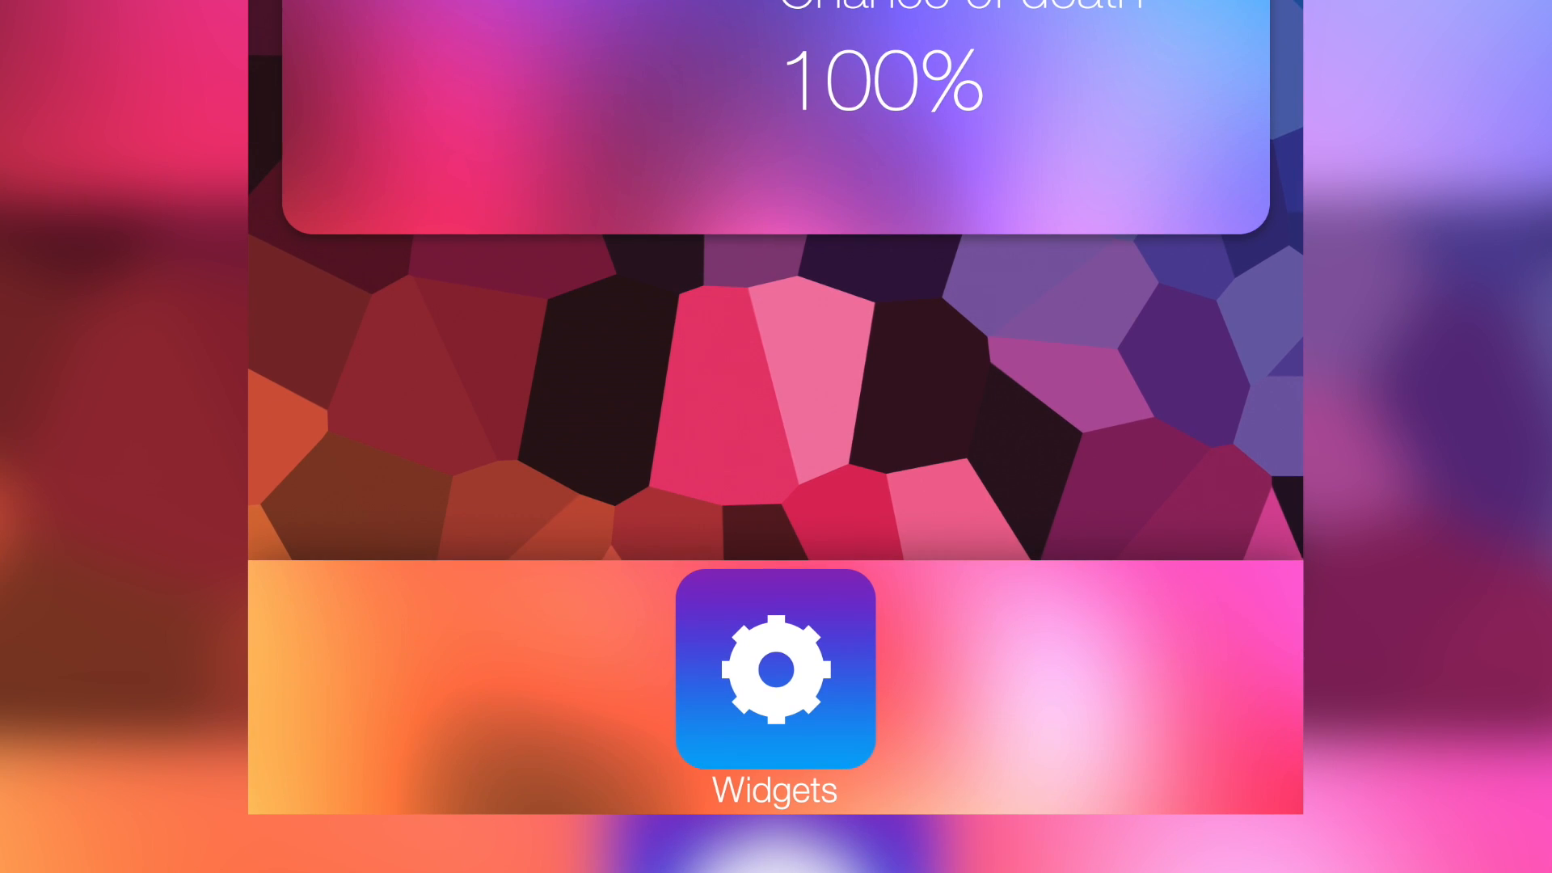
pyautogui.scroll(-3)
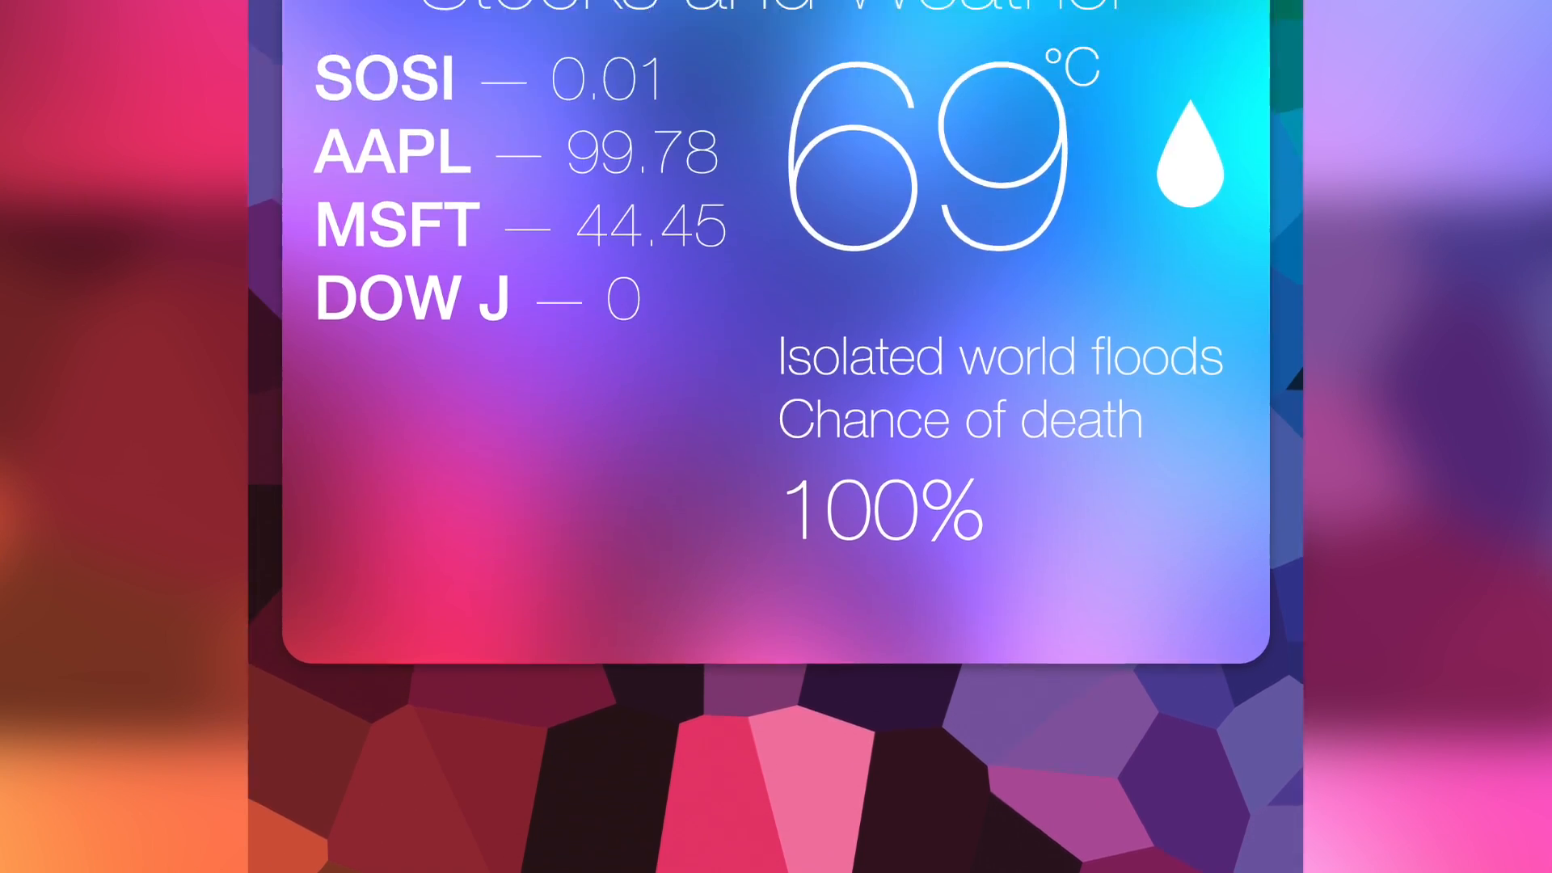